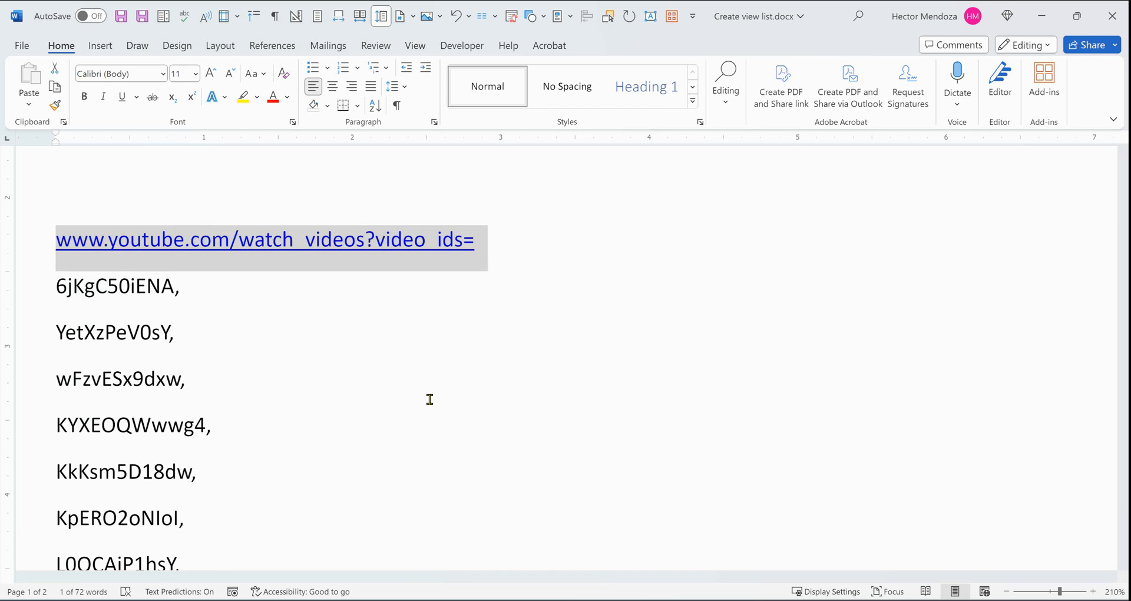
# Scroll to the end of the list and add a new line after tNL0jt53Ppk.
pyautogui.scroll(-3)
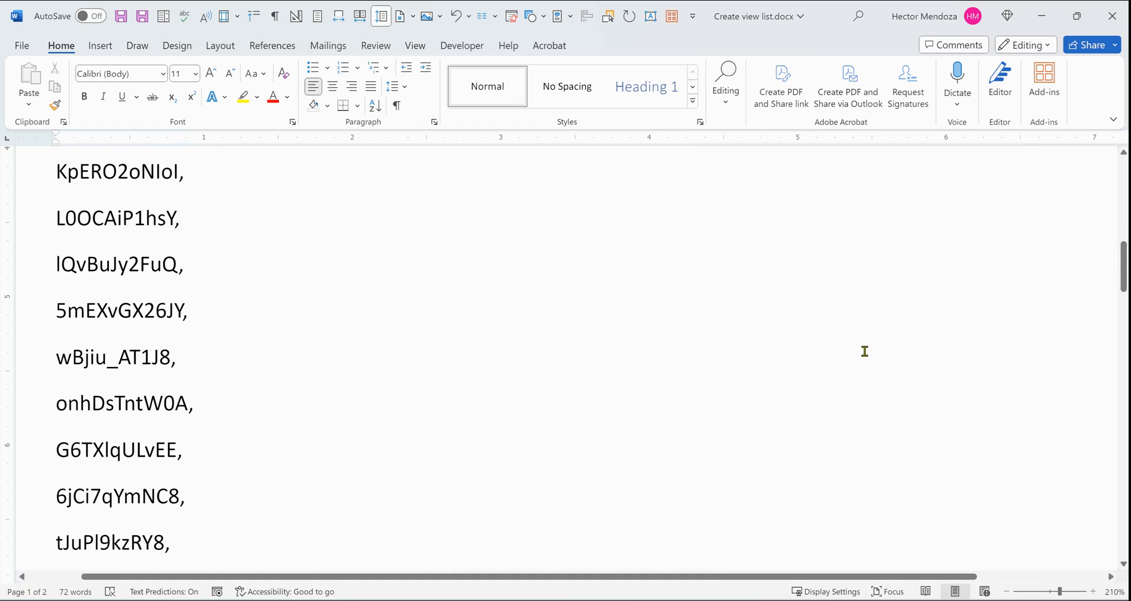
pyautogui.scroll(-3)
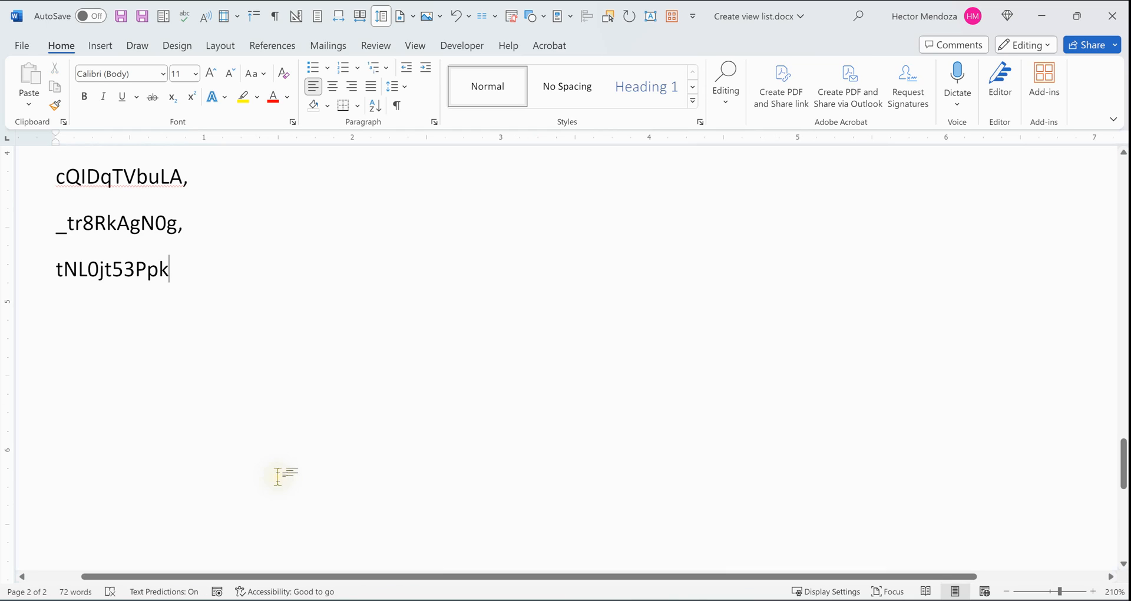
pyautogui.press('enter')
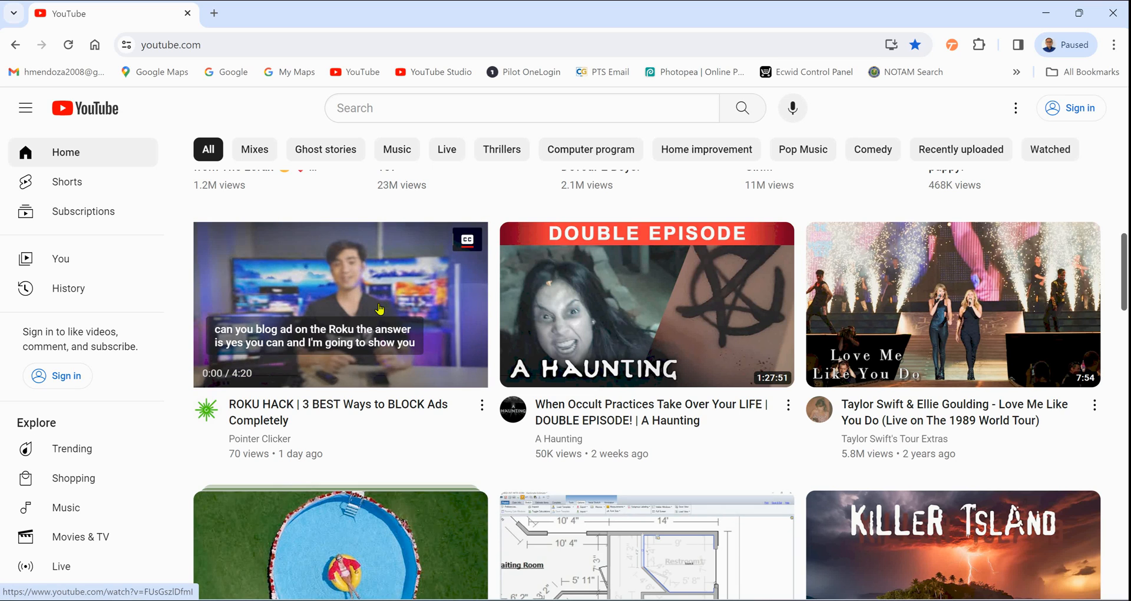
# Copy the ROKU HACK video's link address from its thumbnail's context menu.
pyautogui.rightClick(378, 309)
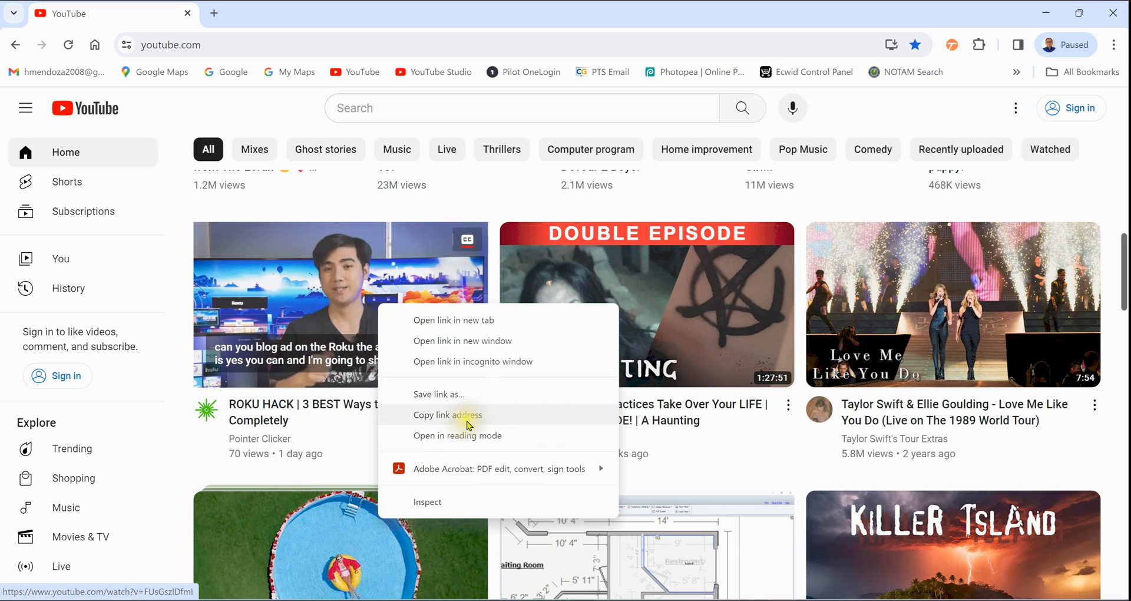
pyautogui.click(447, 415)
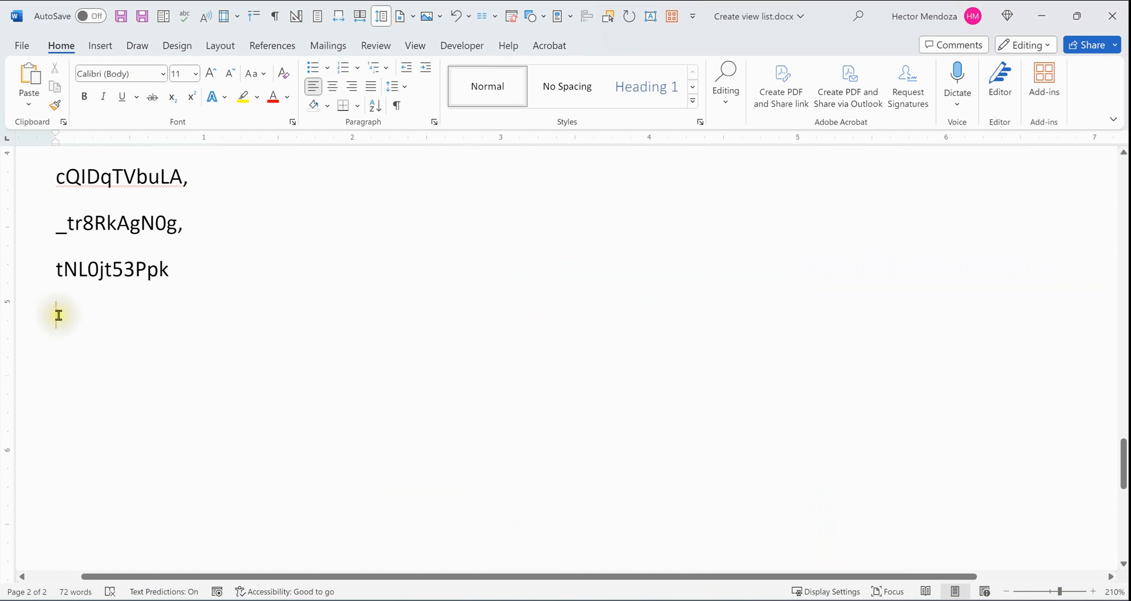
# Paste the ROKU HACK link, trim it to ID FUsGszIDfmI, then remove that test line.
pyautogui.write('https://www.youtube.com/watch?v=FUsGszIDfmI')
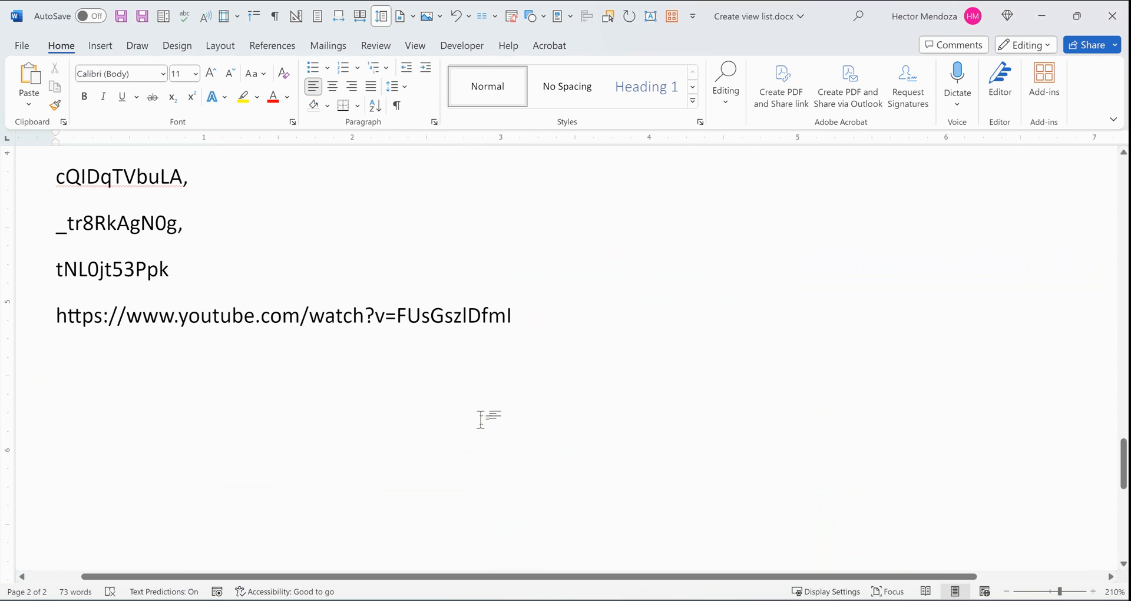
pyautogui.doubleClick(389, 316)
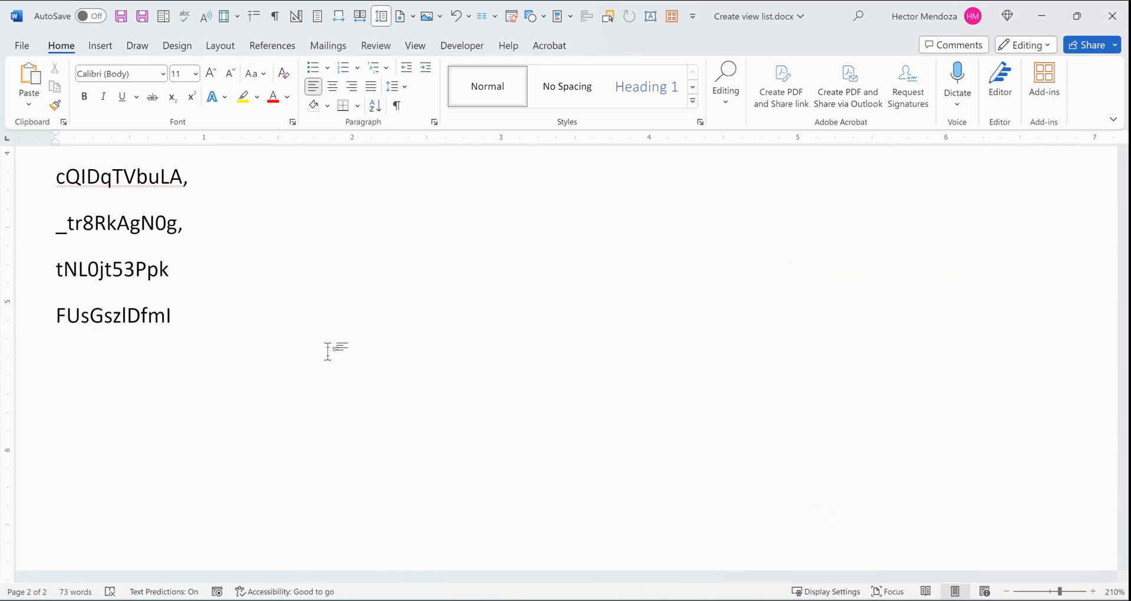
pyautogui.click(184, 315)
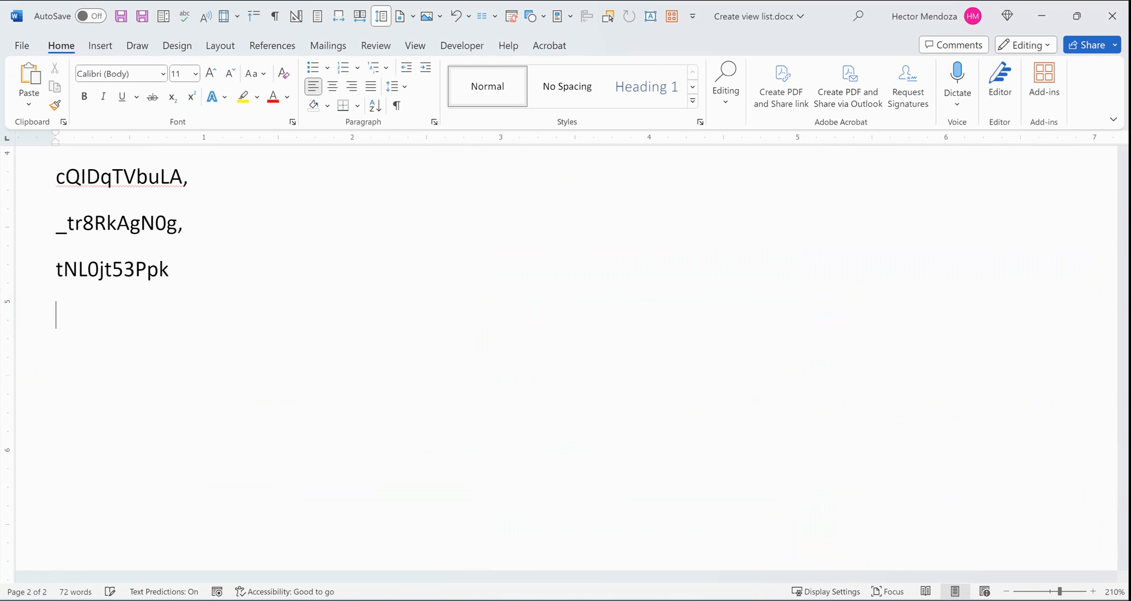
pyautogui.scroll(3)
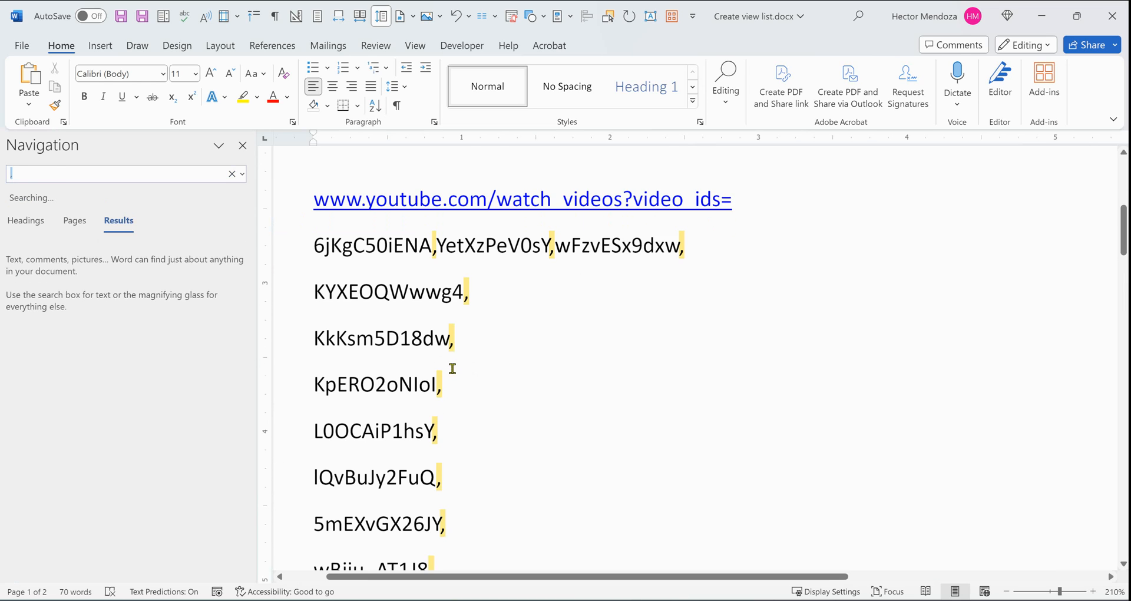
# Replace every ',^p' with ',' via Replace All, making 37 replacements.
pyautogui.click(243, 174)
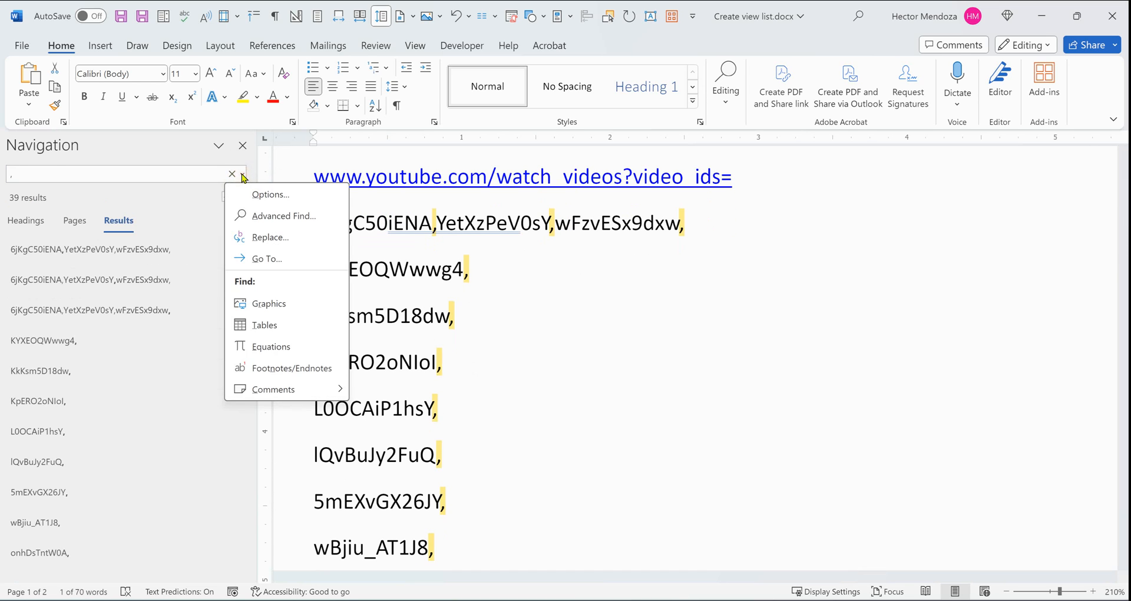
pyautogui.click(283, 215)
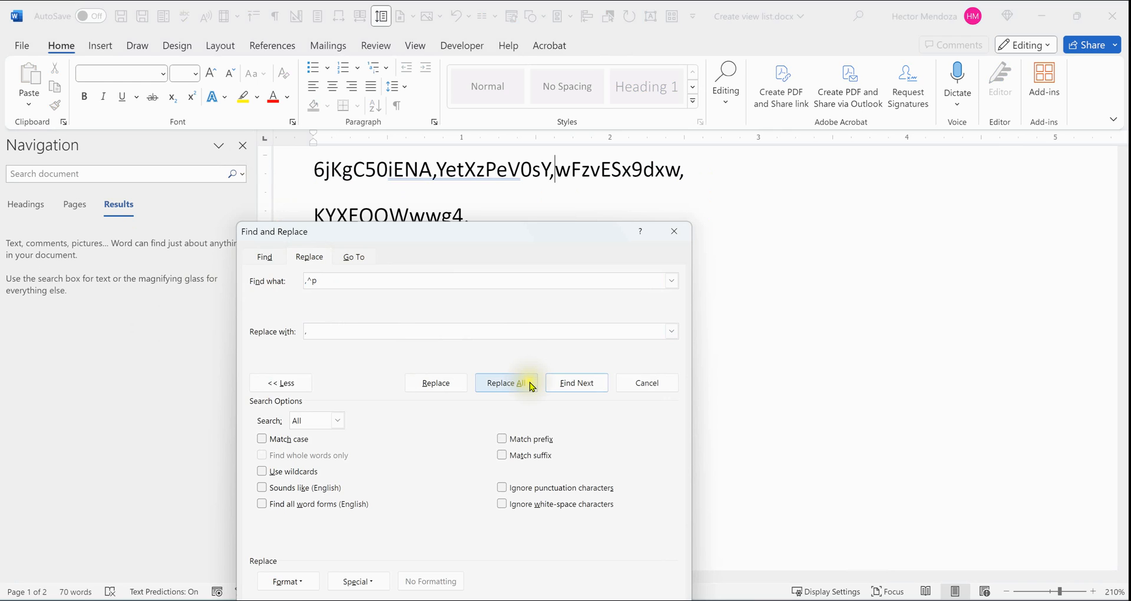
pyautogui.click(506, 383)
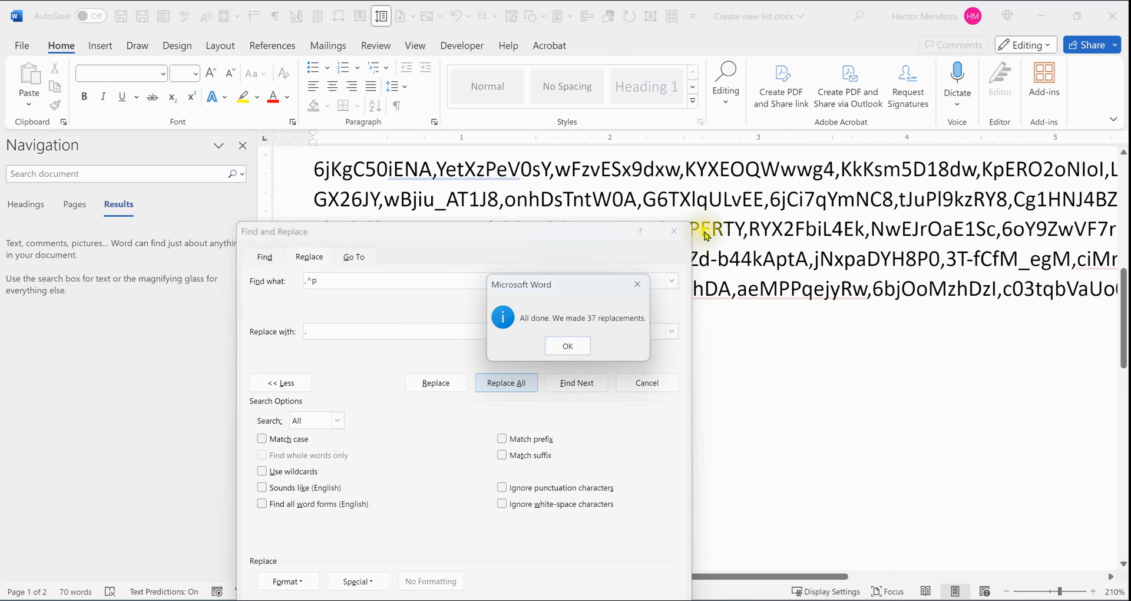
pyautogui.click(566, 346)
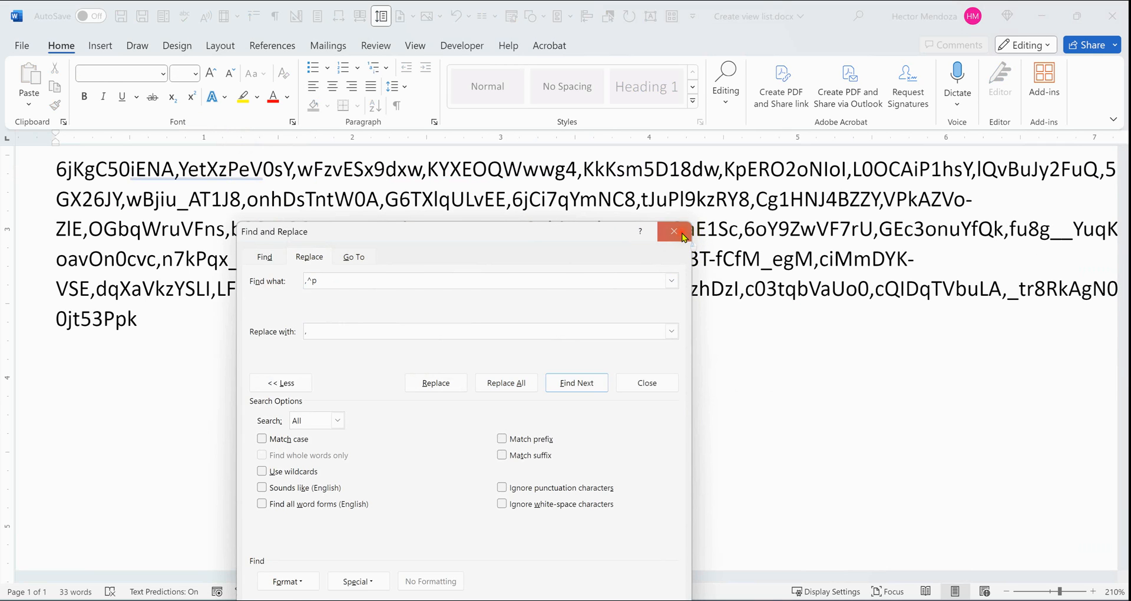
pyautogui.click(673, 231)
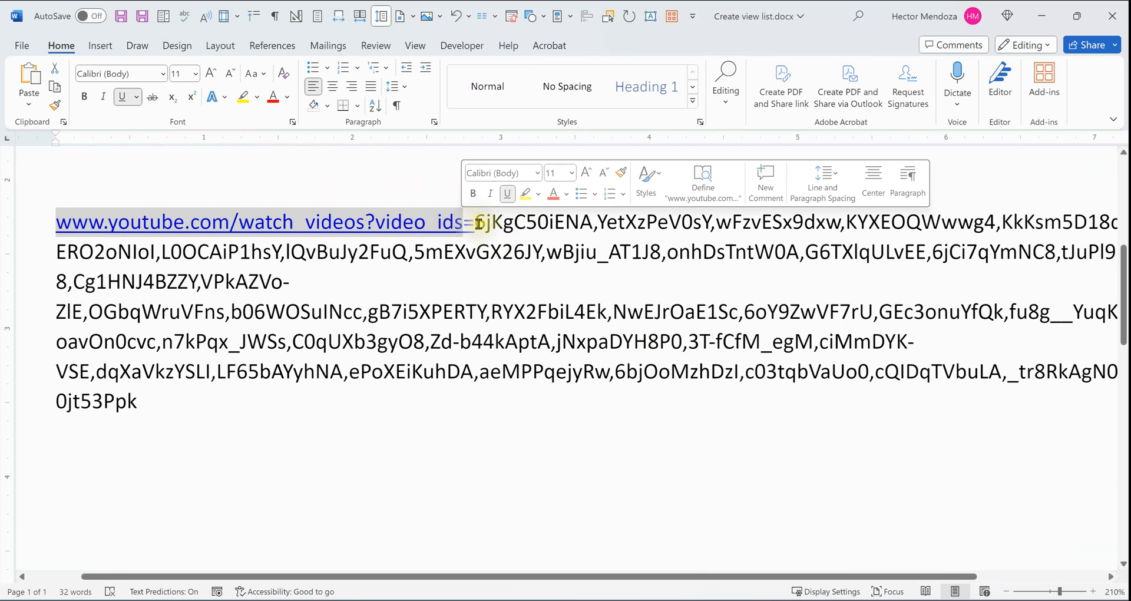
# Select the entire watch_videos URL together with all its appended video IDs.
pyautogui.moveTo(478, 222); pyautogui.dragTo(591, 221)
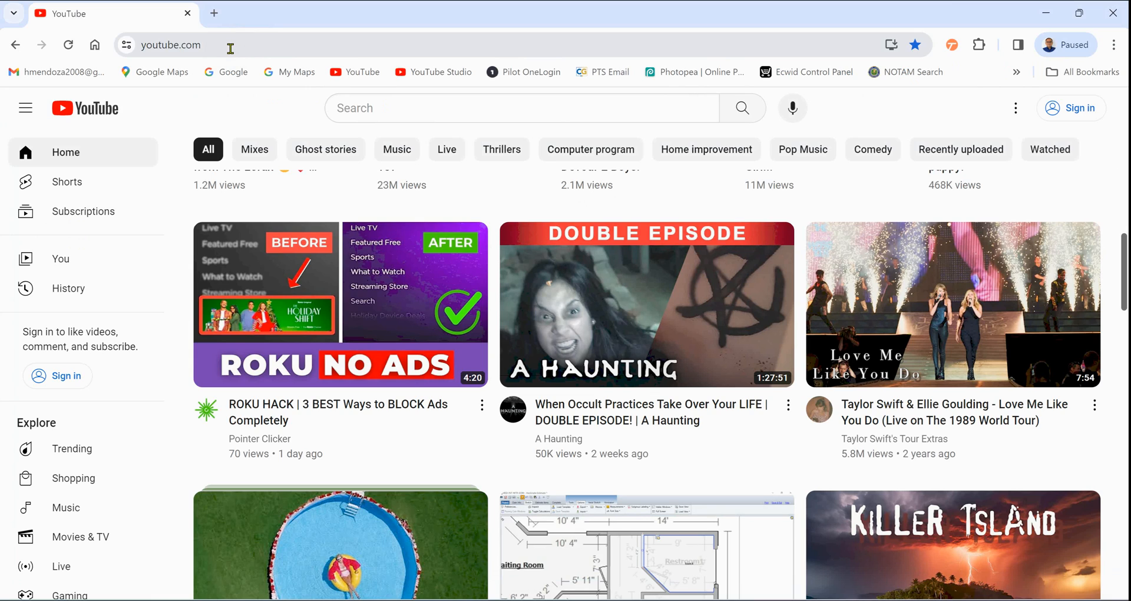
# Load the combined URL in Chrome and play item 15, Time and Expense Reports.
pyautogui.click(171, 45)
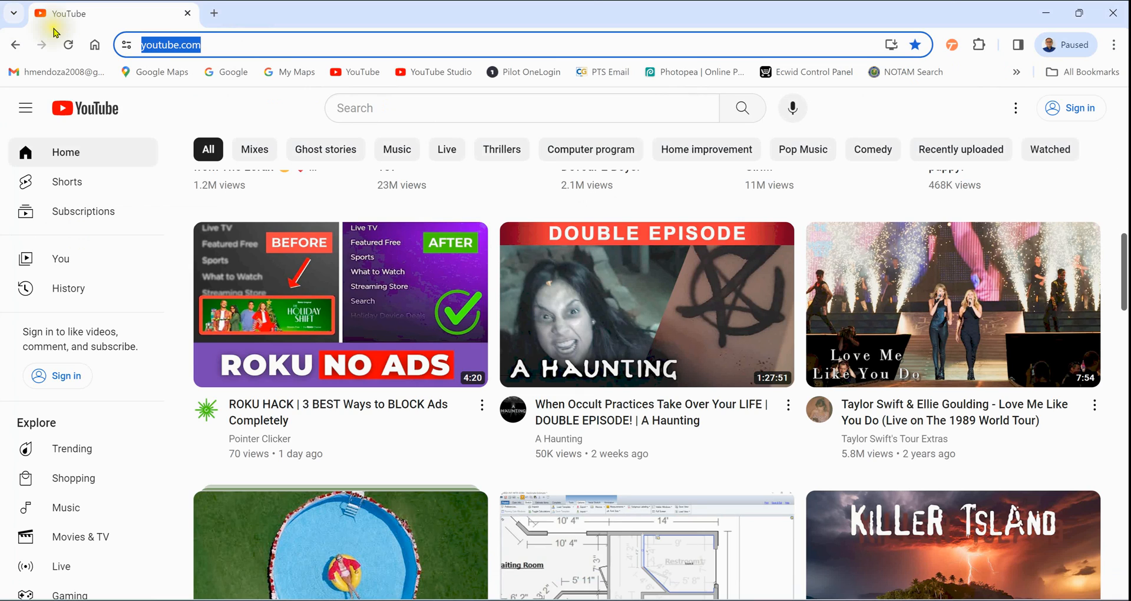
pyautogui.click(232, 71)
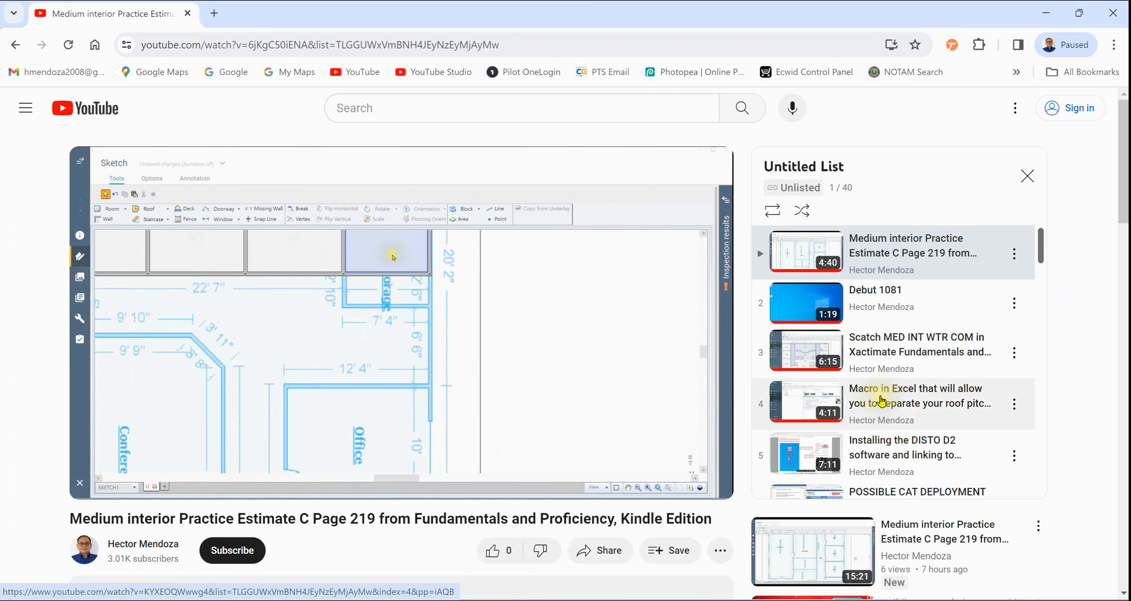
pyautogui.click(806, 402)
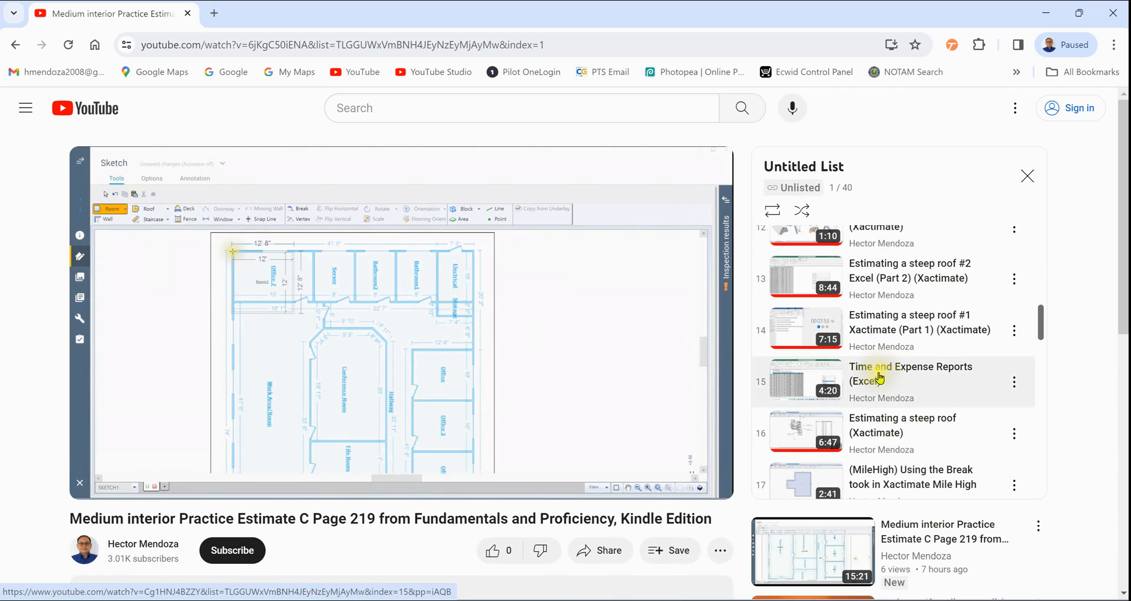
pyautogui.click(911, 367)
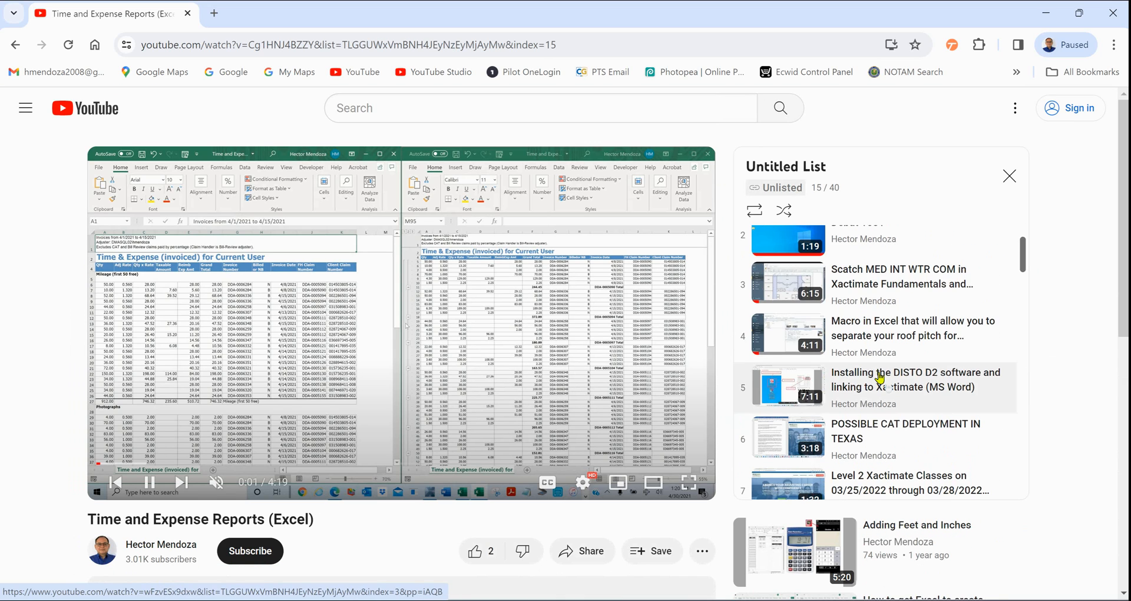